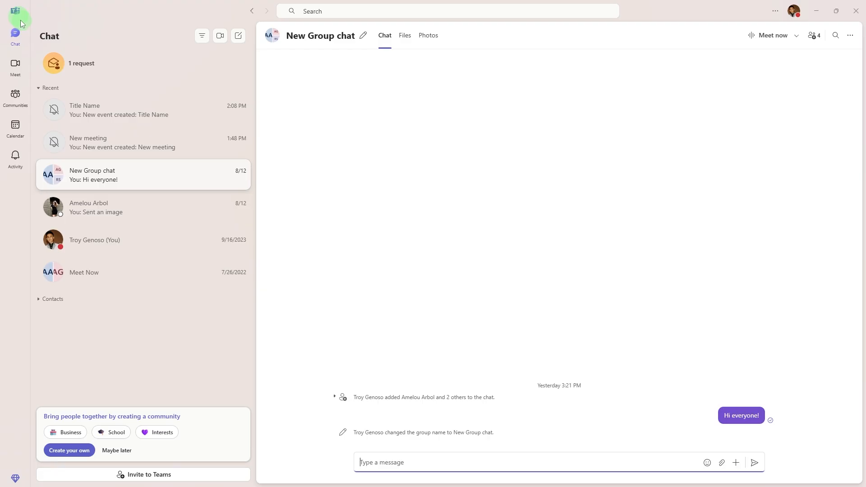
pyautogui.moveTo(62, 46)
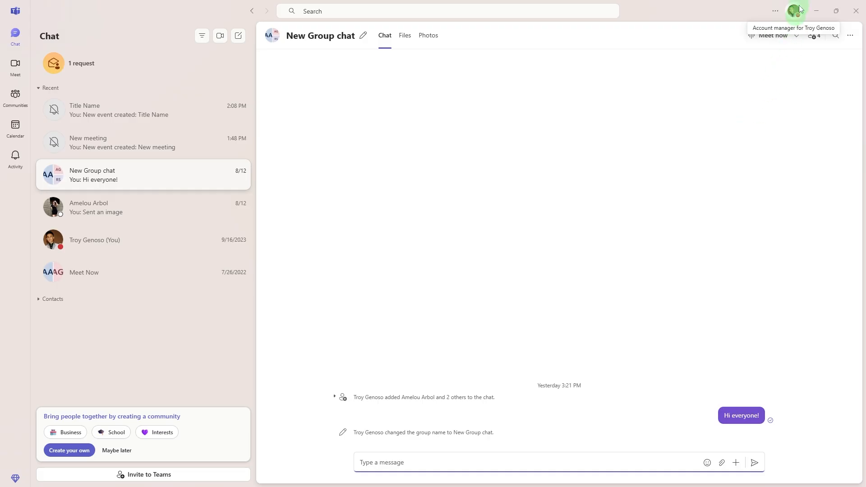
pyautogui.moveTo(49, 140)
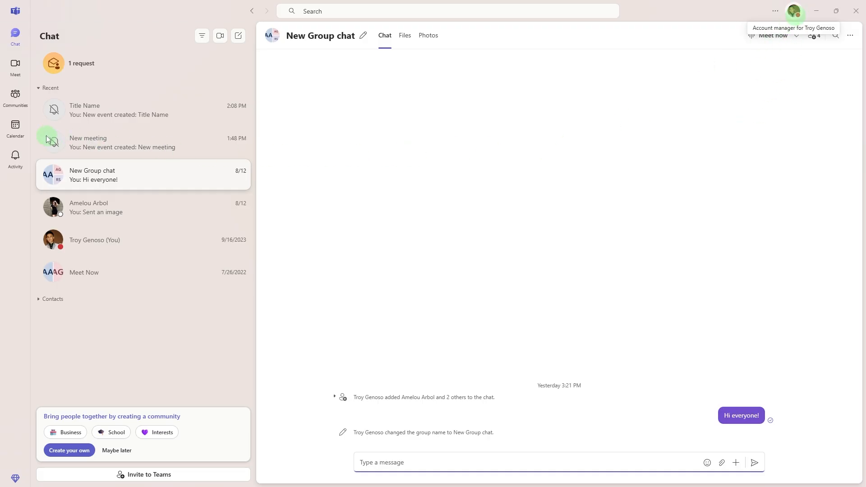
# - Open the Teams Calendar showing the August 11–15, 2025 work week
pyautogui.click(16, 128)
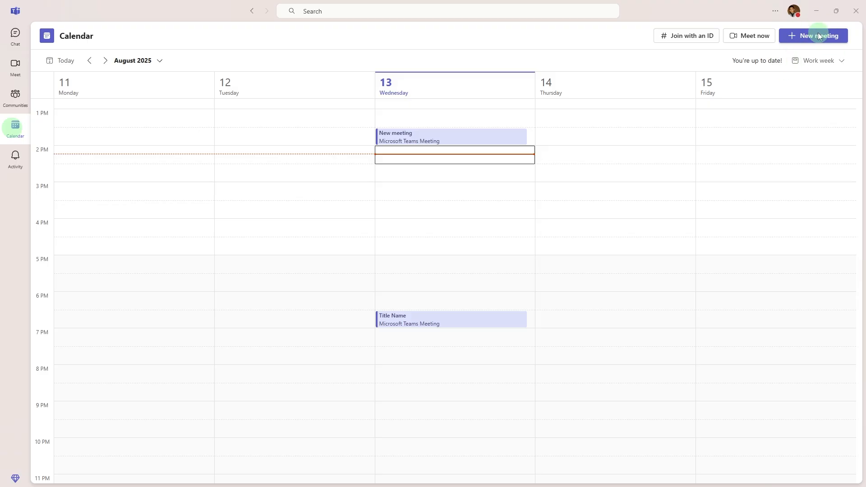
# - Open a blank new meeting form dated 8/13/2025
pyautogui.click(813, 35)
pyautogui.write('Title')
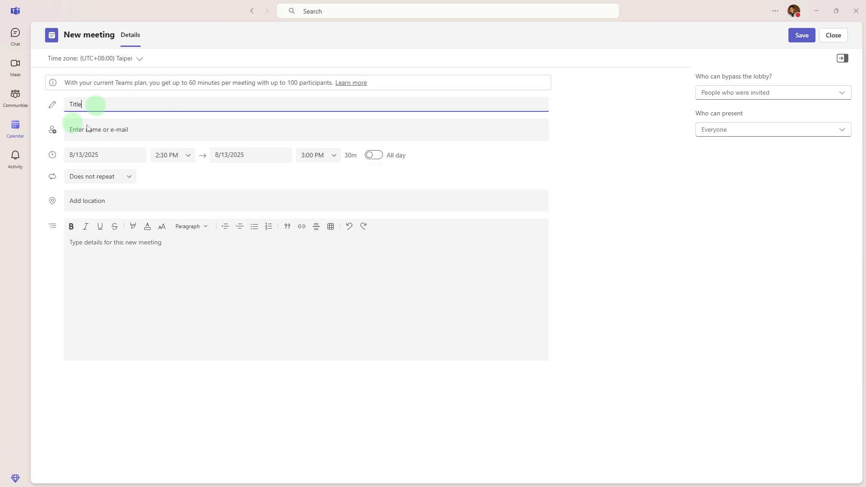
pyautogui.moveTo(130, 100)
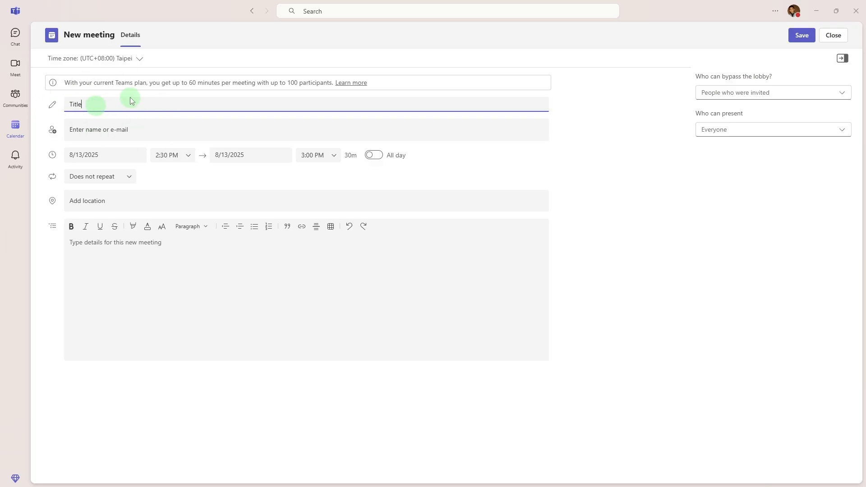
pyautogui.moveTo(90, 151)
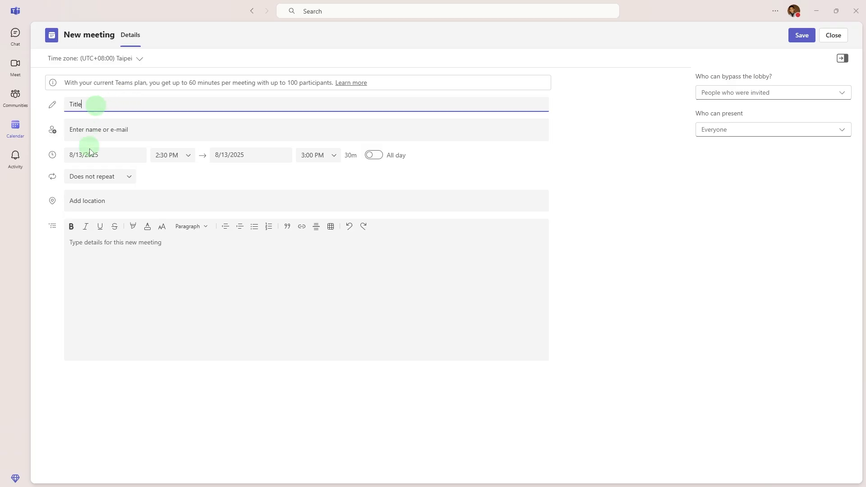
pyautogui.moveTo(143, 162)
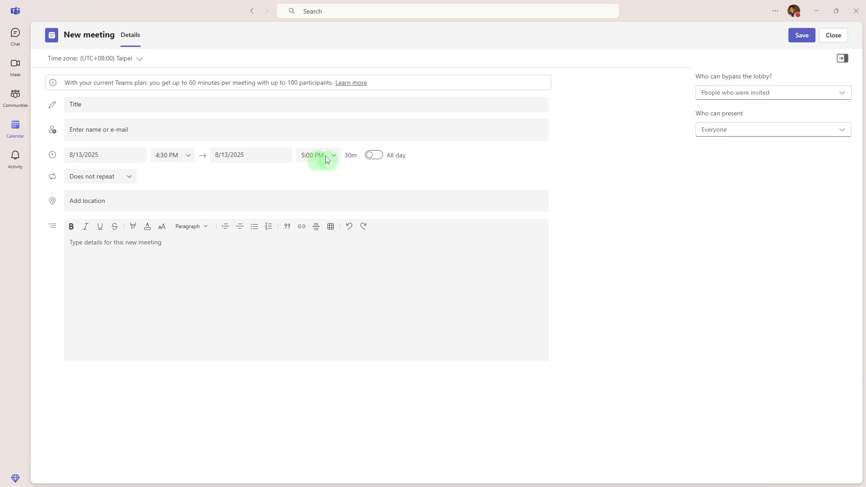
pyautogui.moveTo(274, 188)
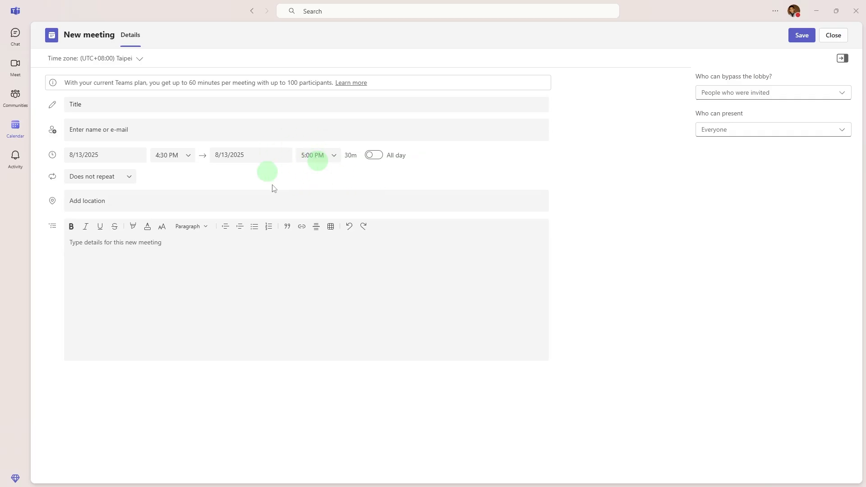
pyautogui.moveTo(169, 109)
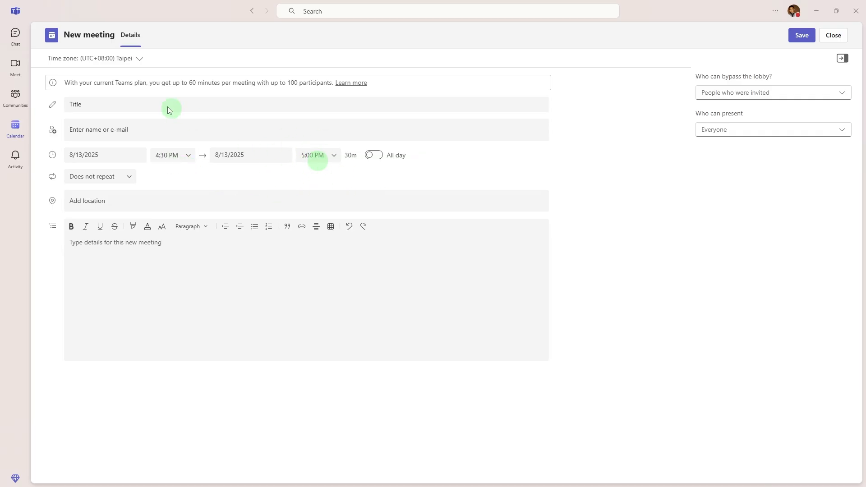
pyautogui.moveTo(78, 59)
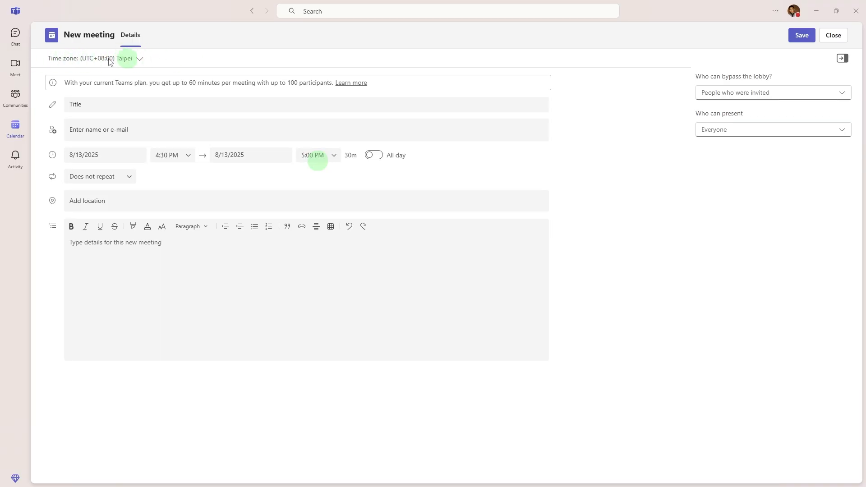
pyautogui.moveTo(175, 72)
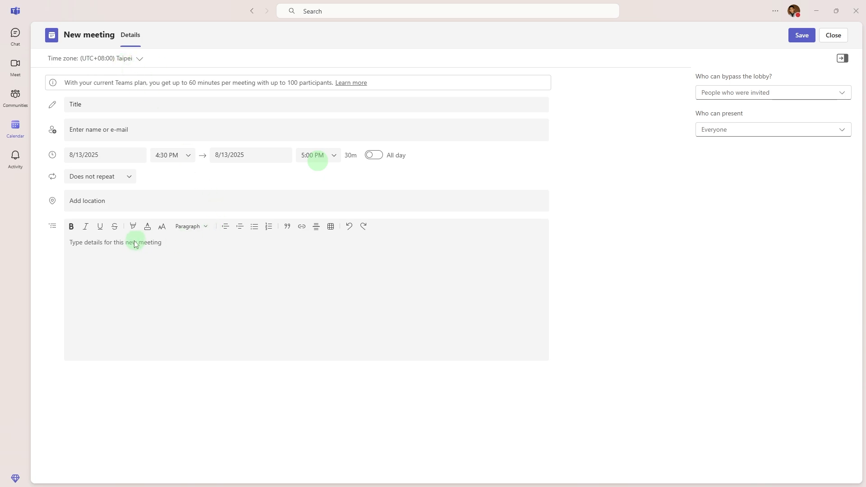
# - Begin the meeting details with the bullet 'Agenda'
pyautogui.click(120, 59)
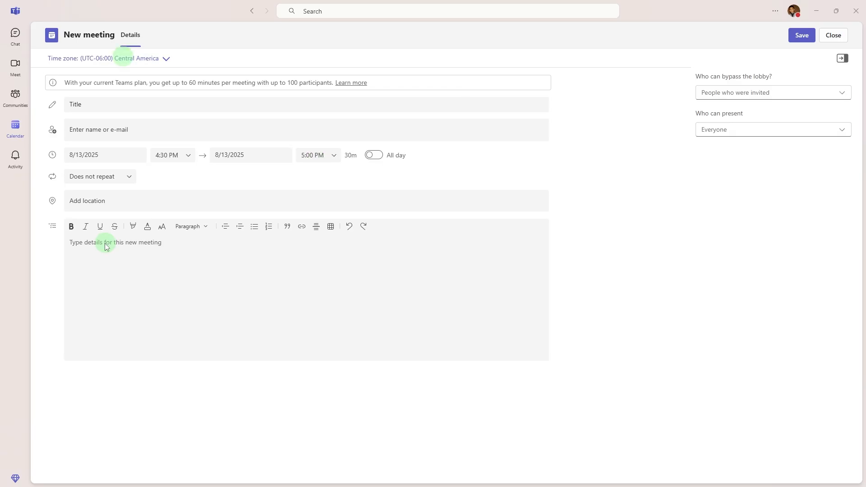
pyautogui.write('Agenda')
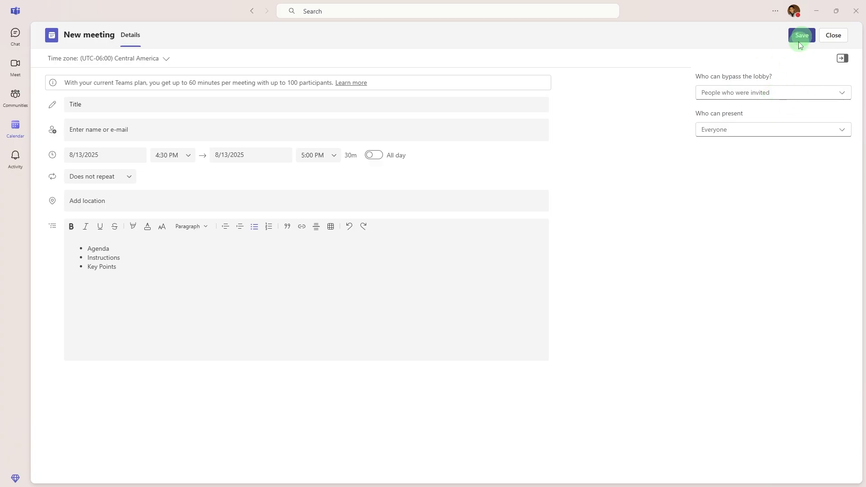
# - Save the new meeting, bringing up the Meeting created invitation preview
pyautogui.click(801, 35)
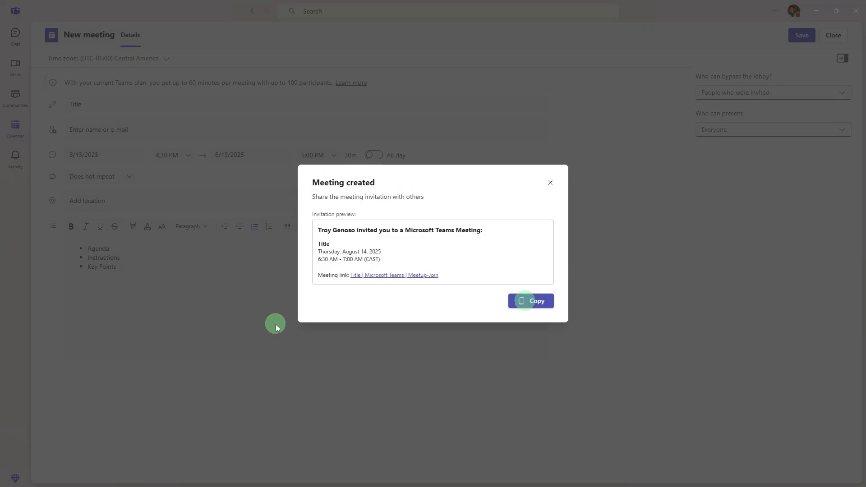
pyautogui.moveTo(530, 328)
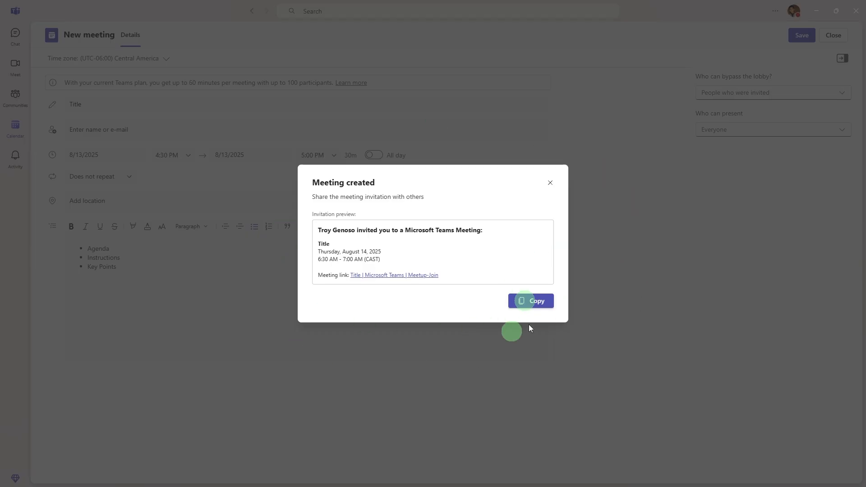
pyautogui.moveTo(508, 356)
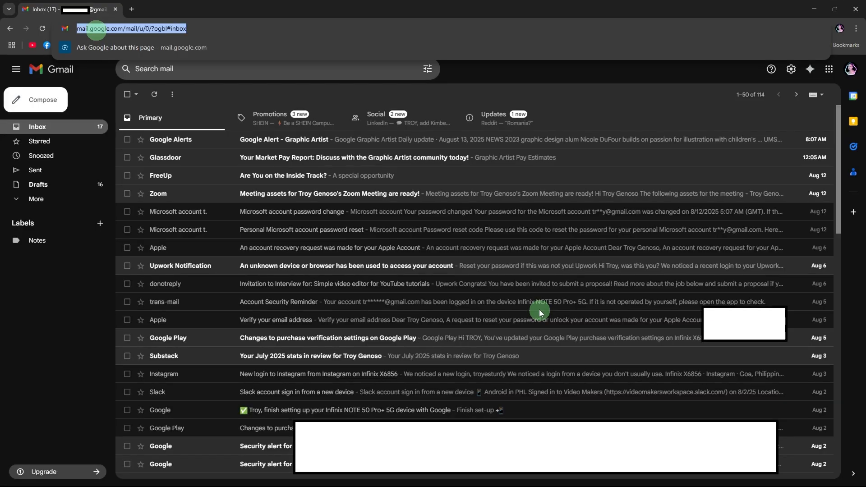
pyautogui.moveTo(268, 178)
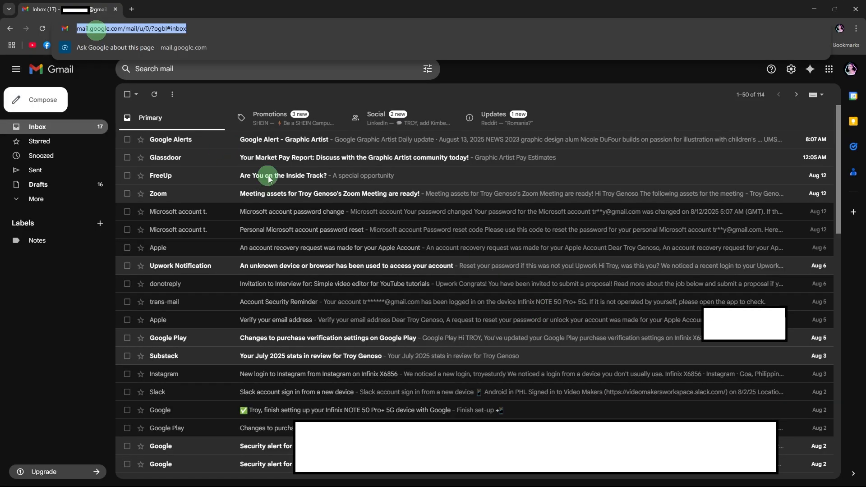
pyautogui.moveTo(245, 92)
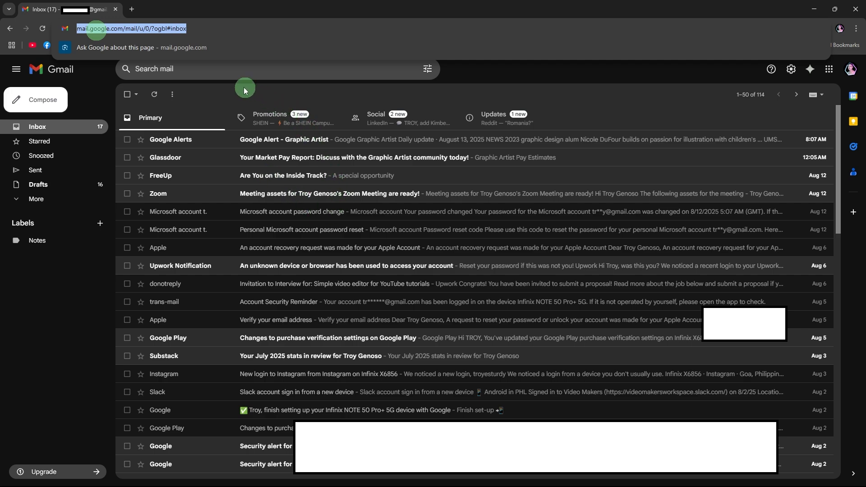
pyautogui.moveTo(615, 212)
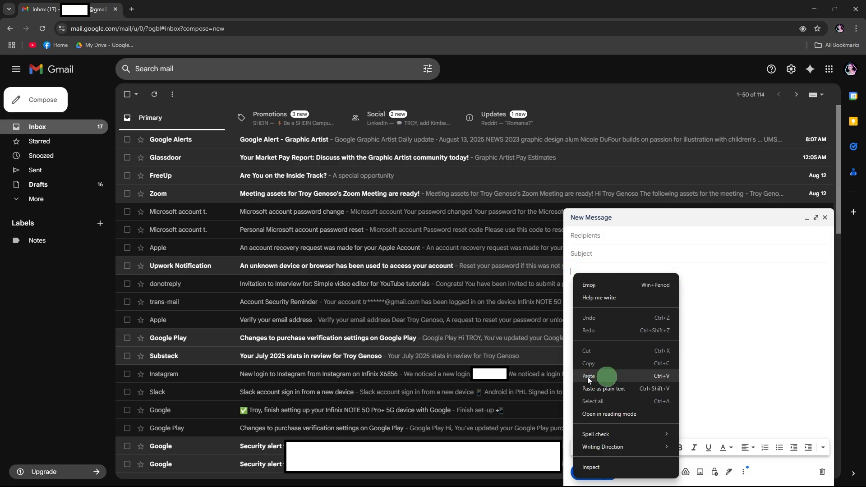
# - Paste the copied Teams invitation into the Gmail message body
pyautogui.click(588, 376)
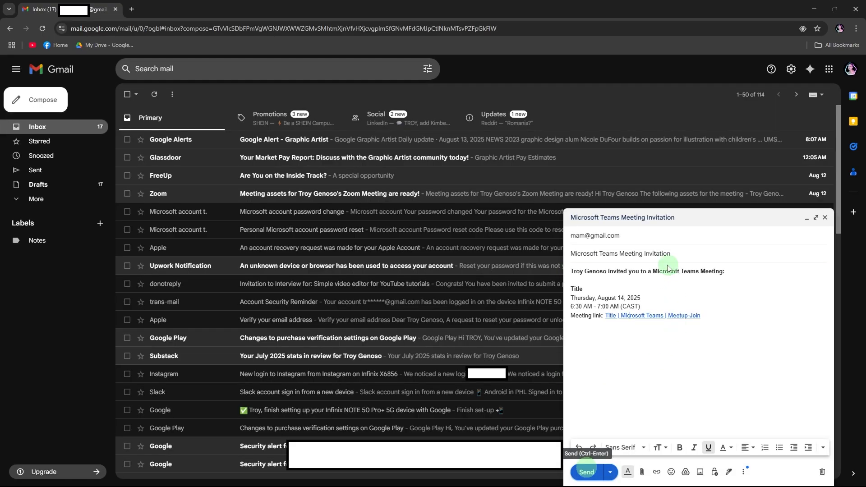
pyautogui.moveTo(542, 240)
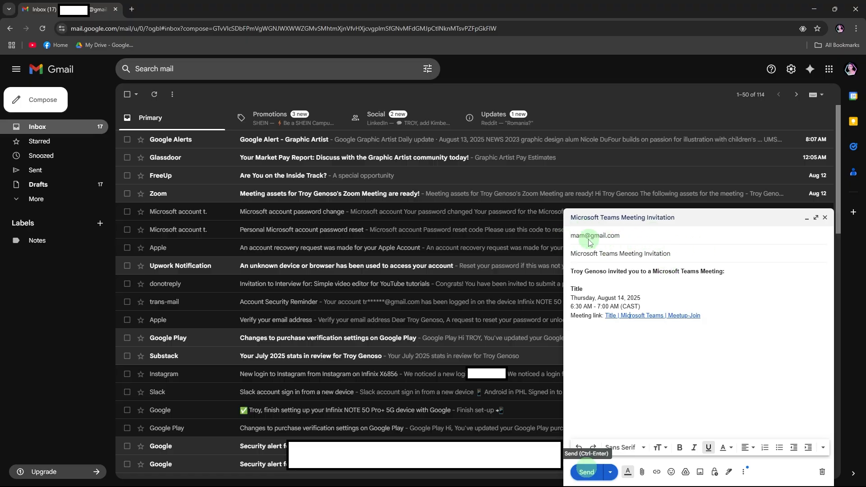
pyautogui.moveTo(677, 258)
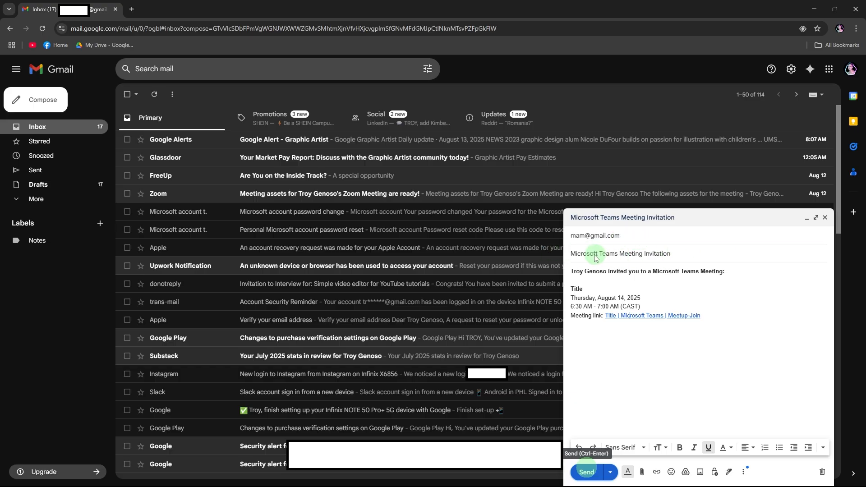
pyautogui.moveTo(659, 260)
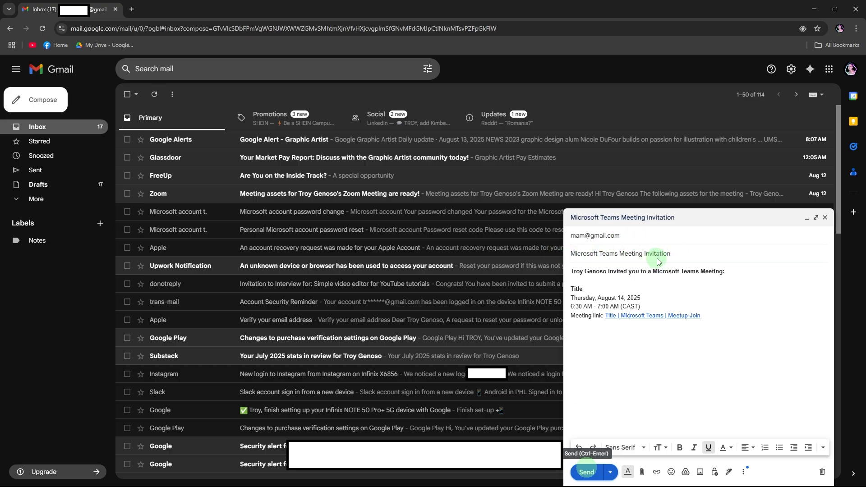